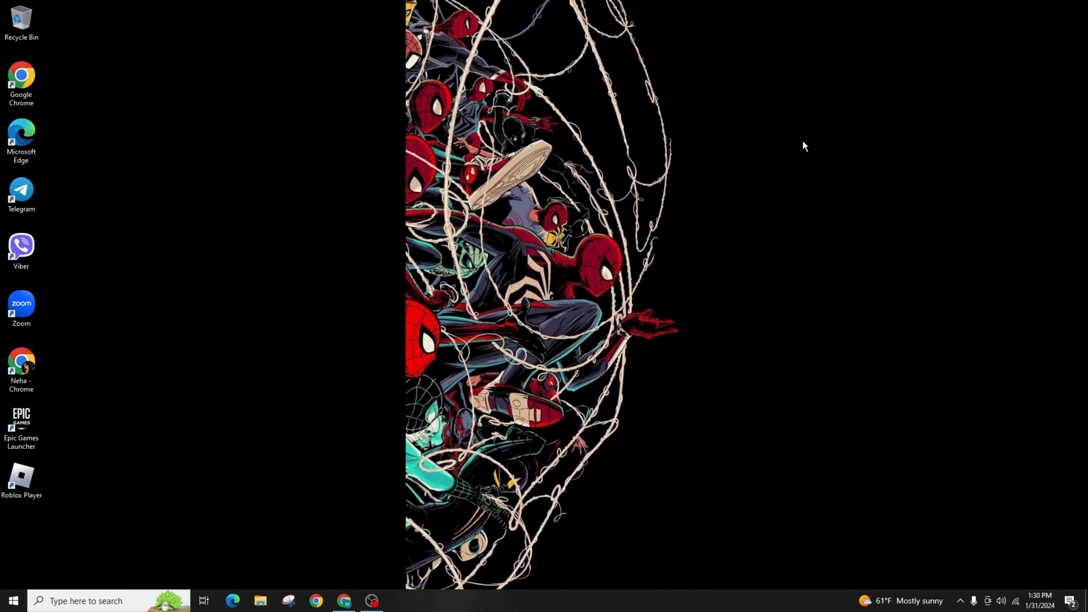
# - View Quick access history in File Explorer, then search Start for File Explorer
pyautogui.click(261, 601)
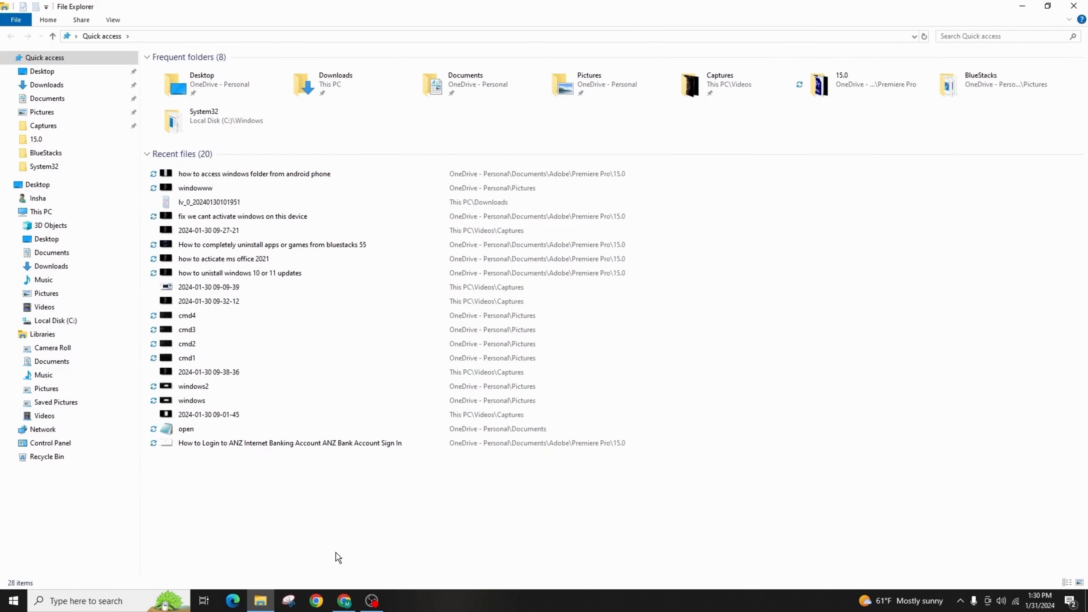
pyautogui.moveTo(364, 87)
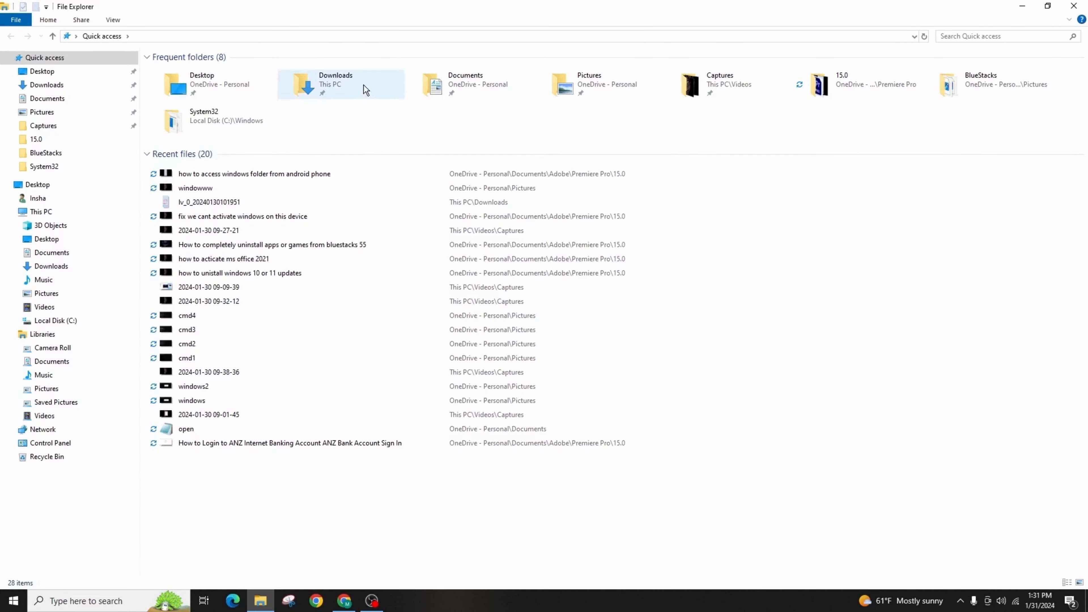
pyautogui.moveTo(361, 188)
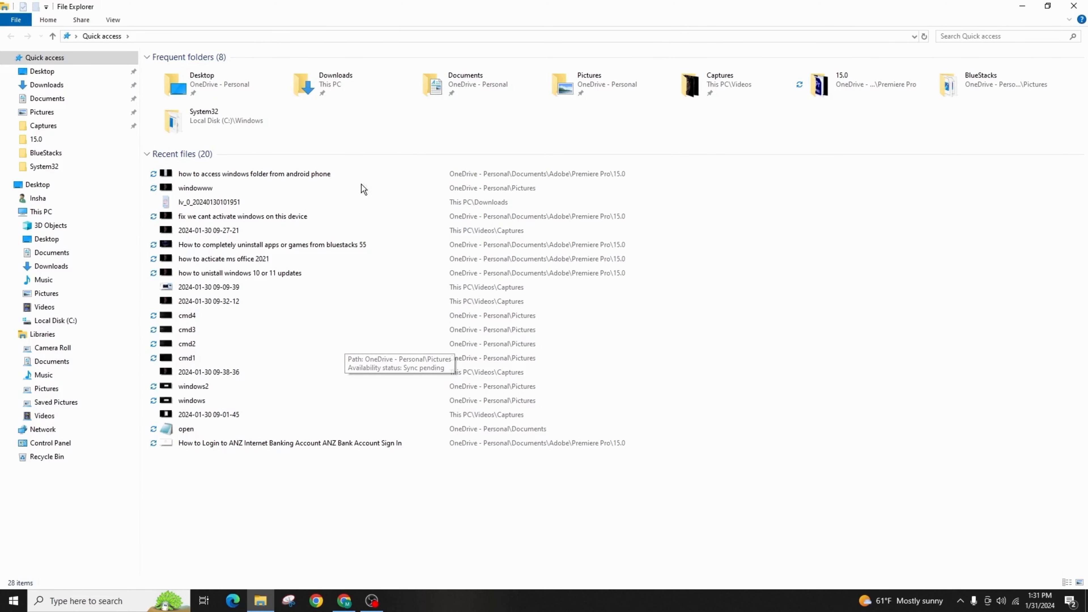
pyautogui.moveTo(434, 137)
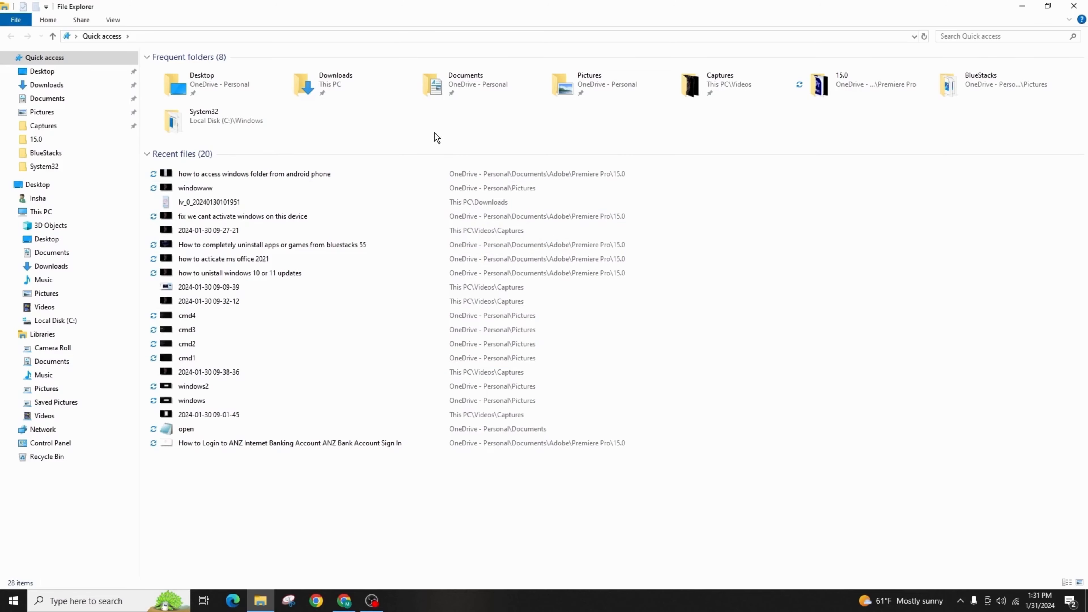
pyautogui.moveTo(1033, 146)
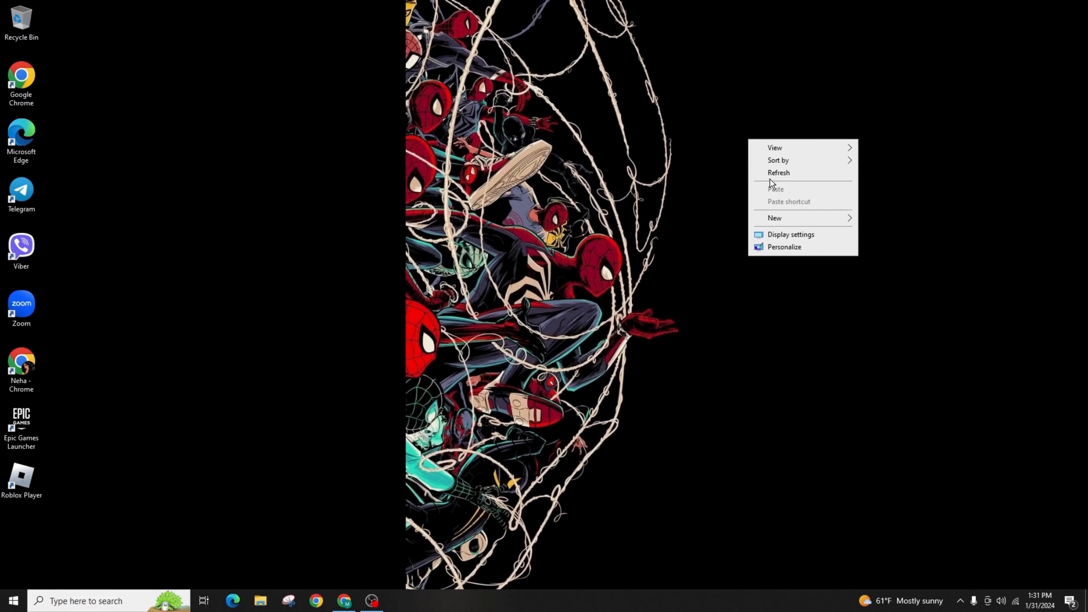
pyautogui.click(12, 600)
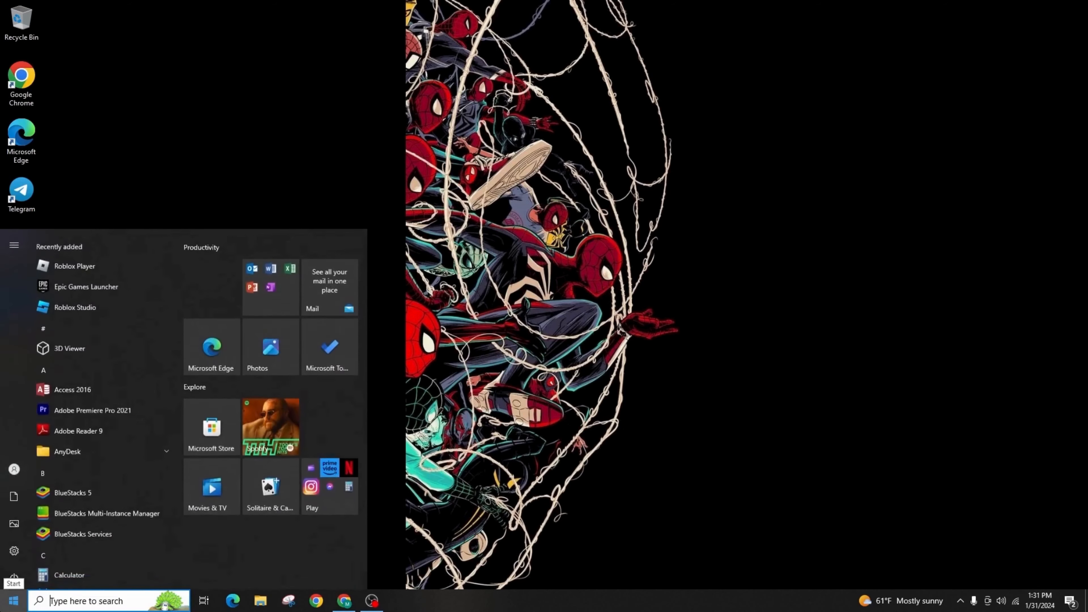
pyautogui.write('dilk')
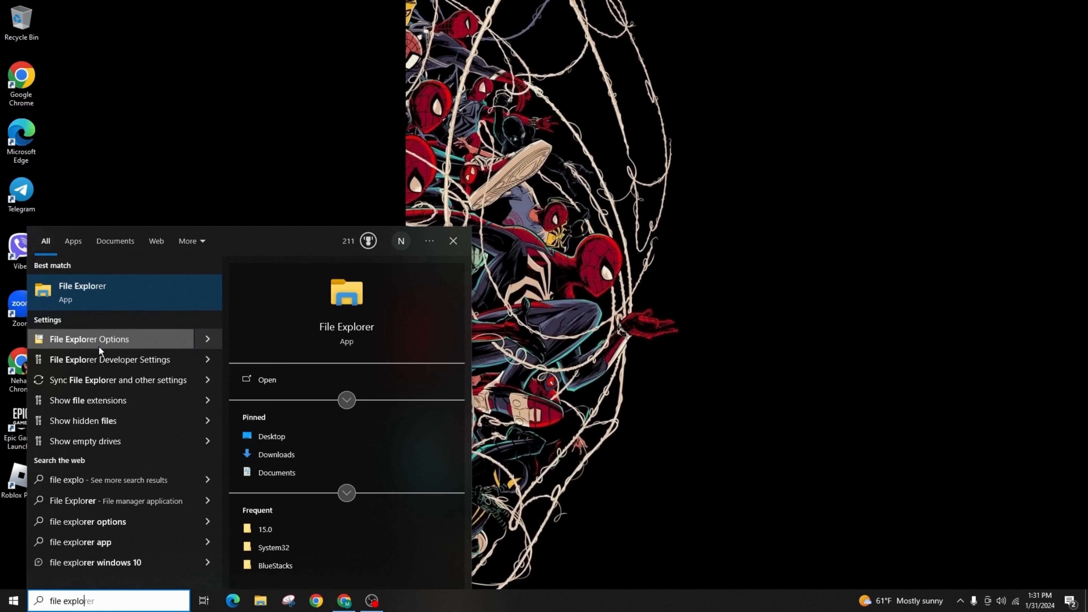
# - Clear the history in File Explorer Options and confirm Quick access shows Recent files (0)
pyautogui.click(89, 339)
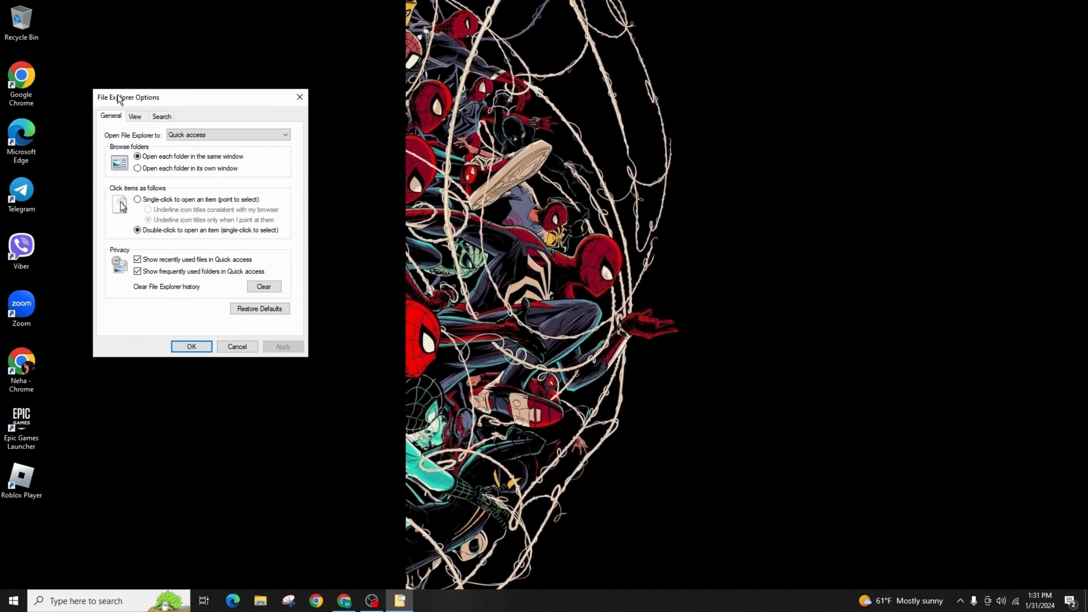
pyautogui.moveTo(127, 97); pyautogui.dragTo(306, 118)
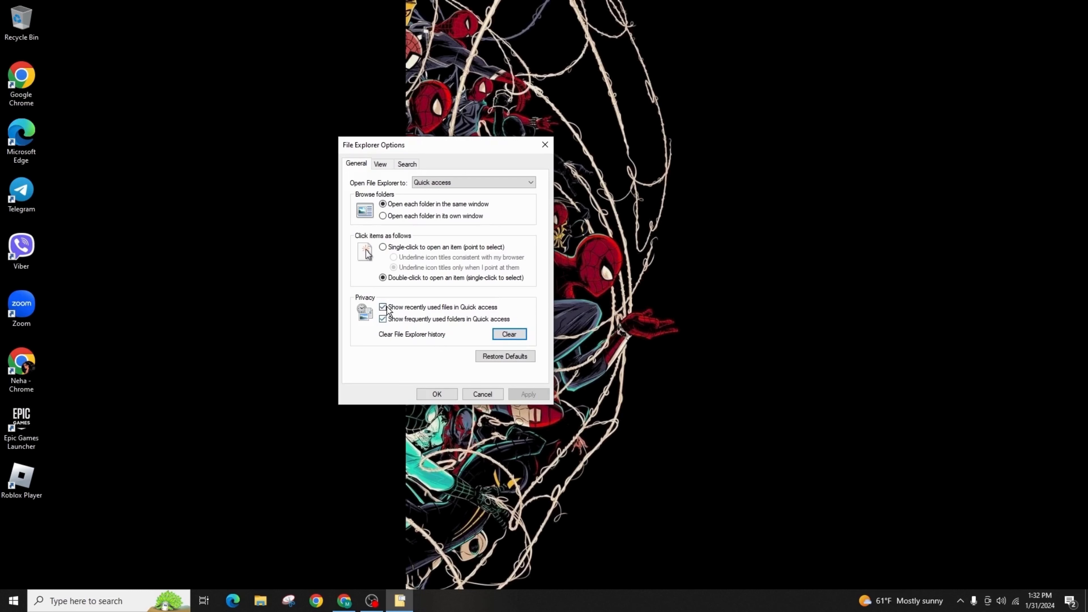
pyautogui.click(437, 393)
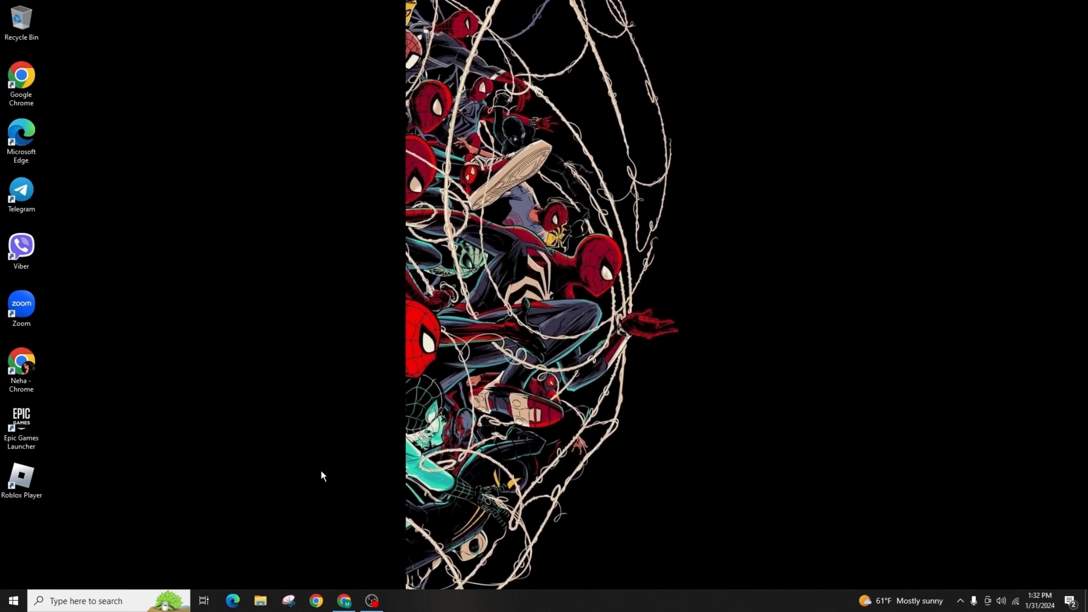
pyautogui.click(260, 601)
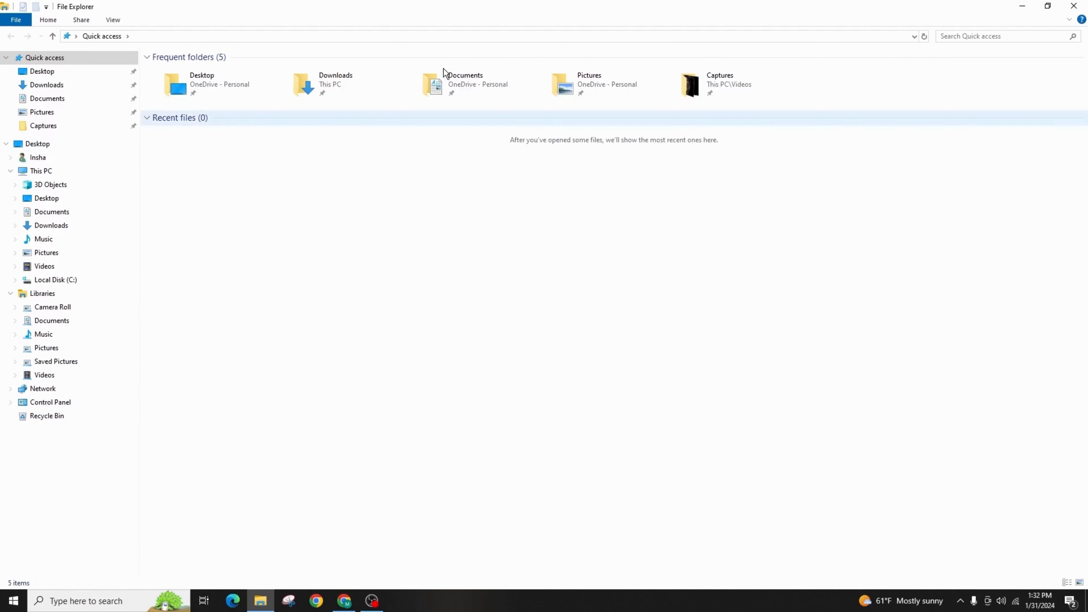
pyautogui.moveTo(638, 303)
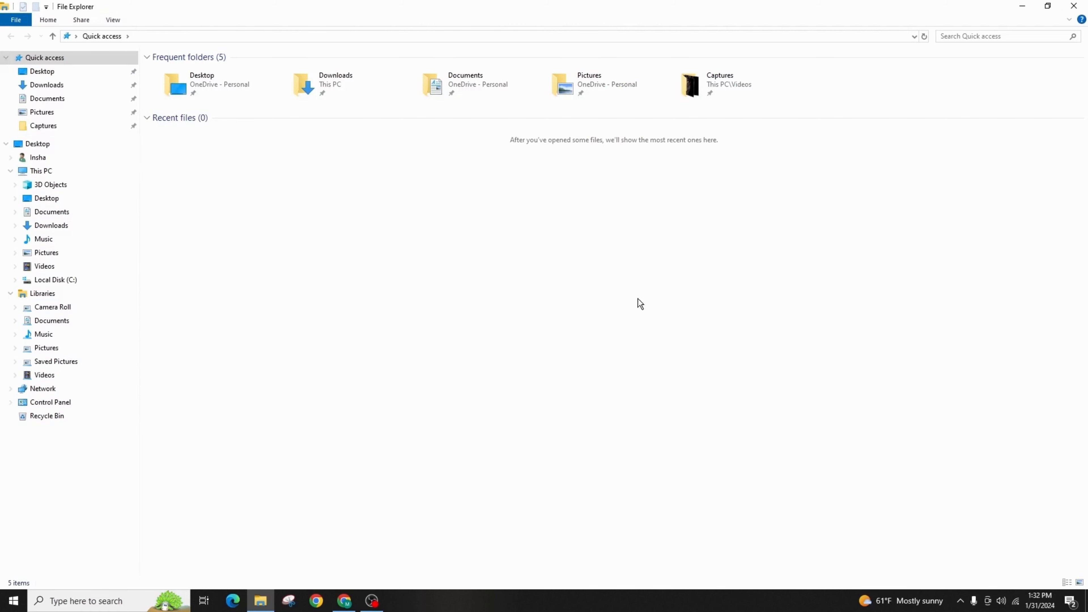